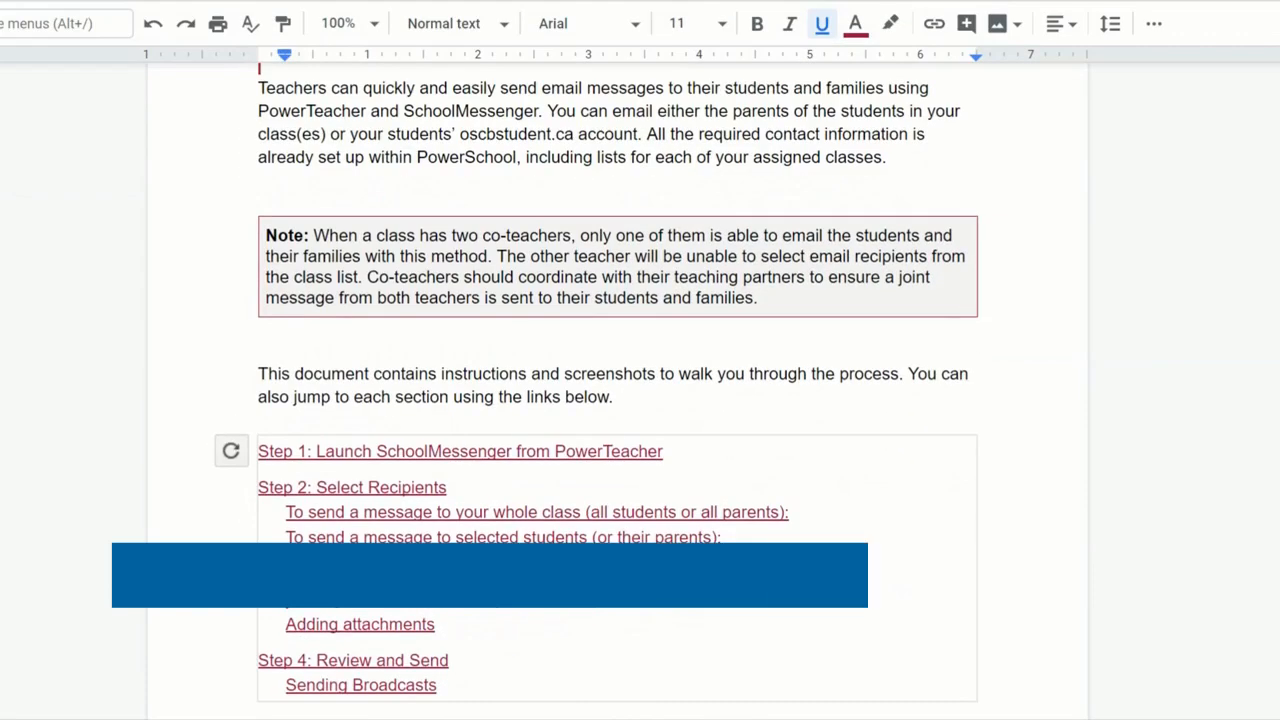
Scroll the guide from the table of contents down to Step 1 and the SameSite cookies note
scroll(down, 3)
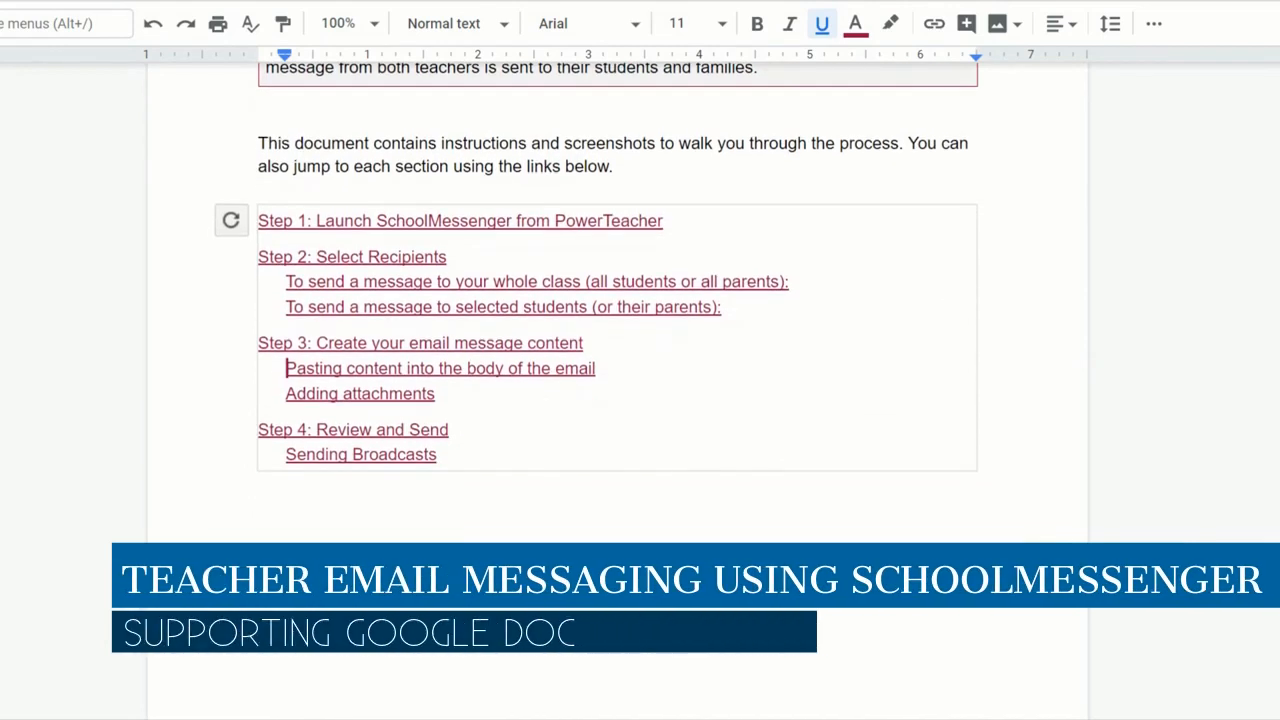
scroll(down, 3)
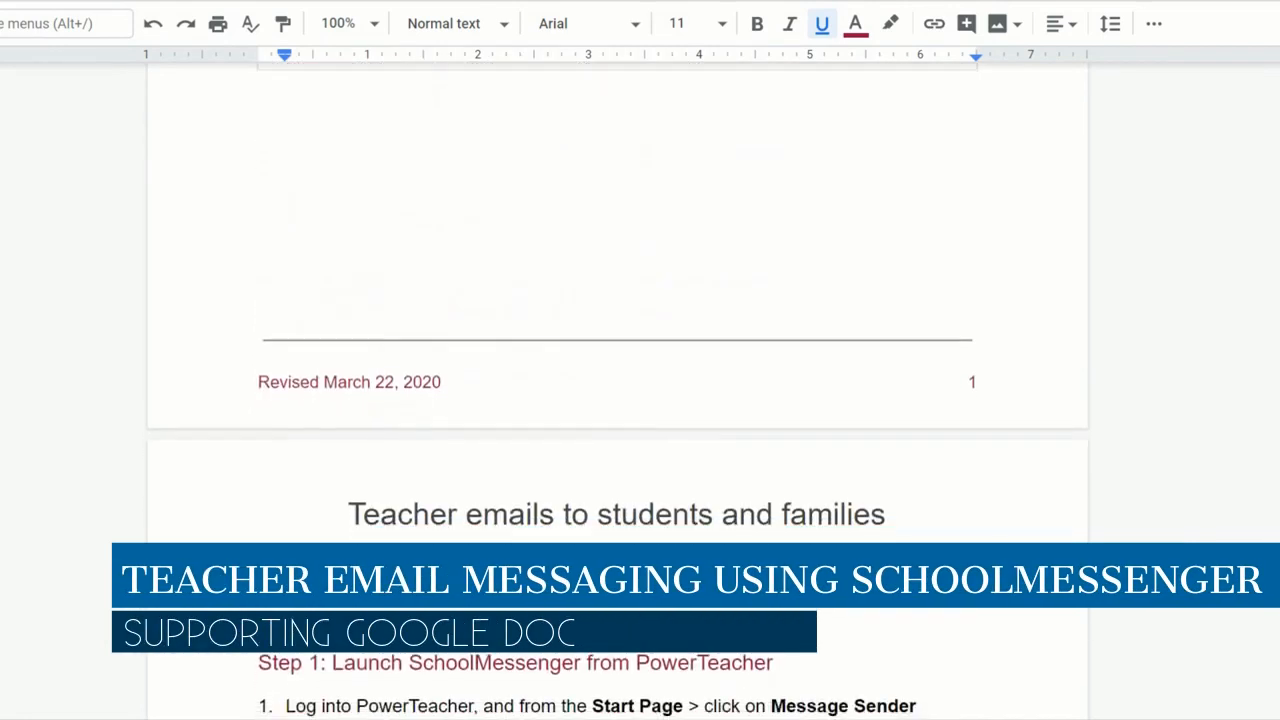
scroll(down, 3)
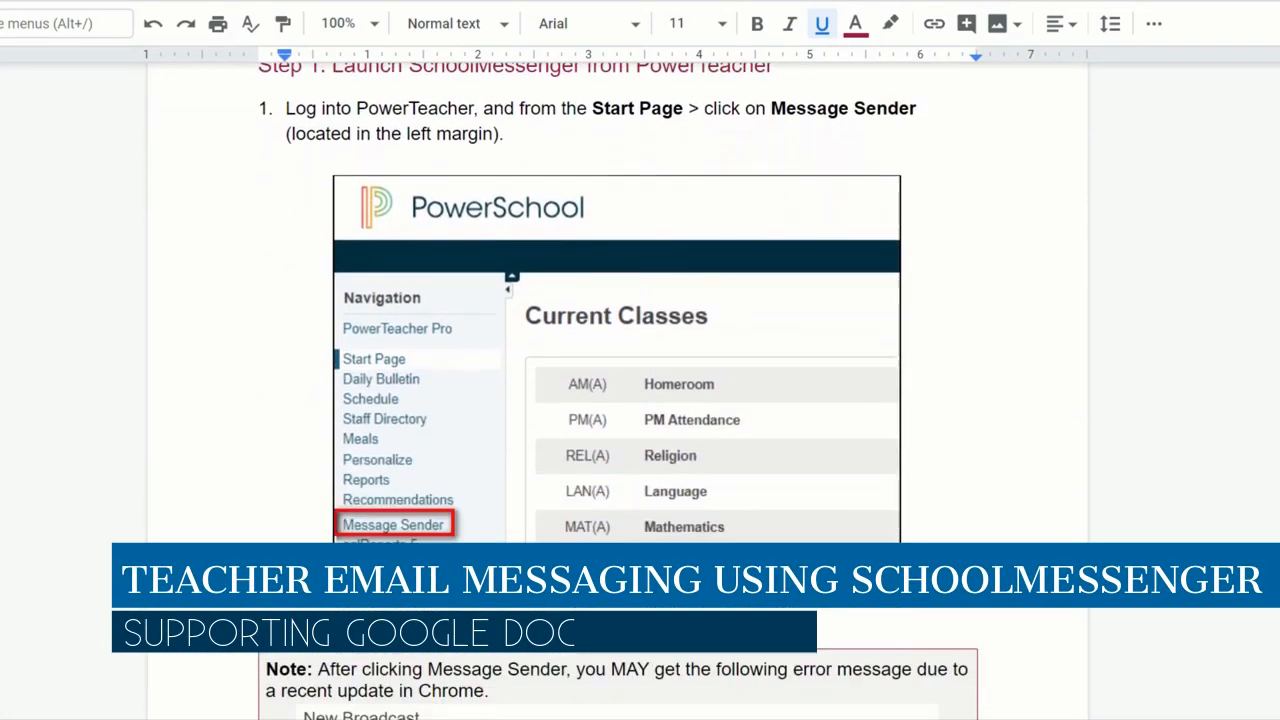
scroll(down, 3)
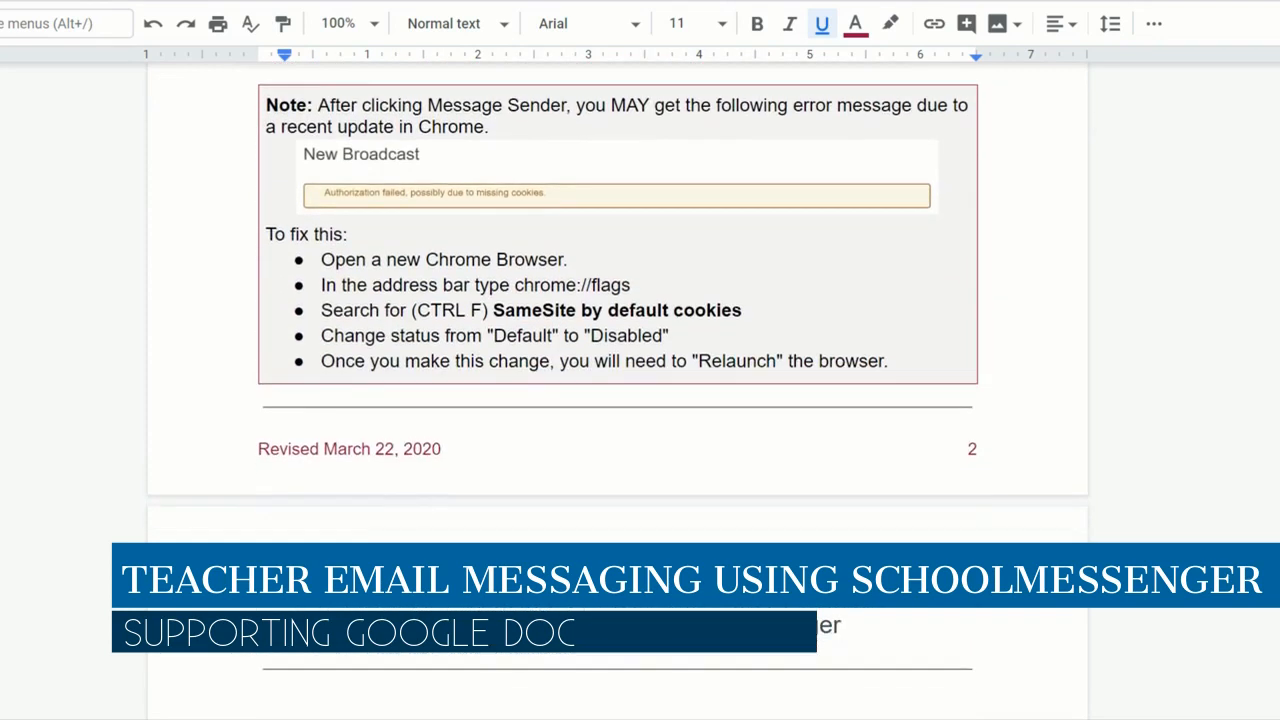
scroll(down, 3)
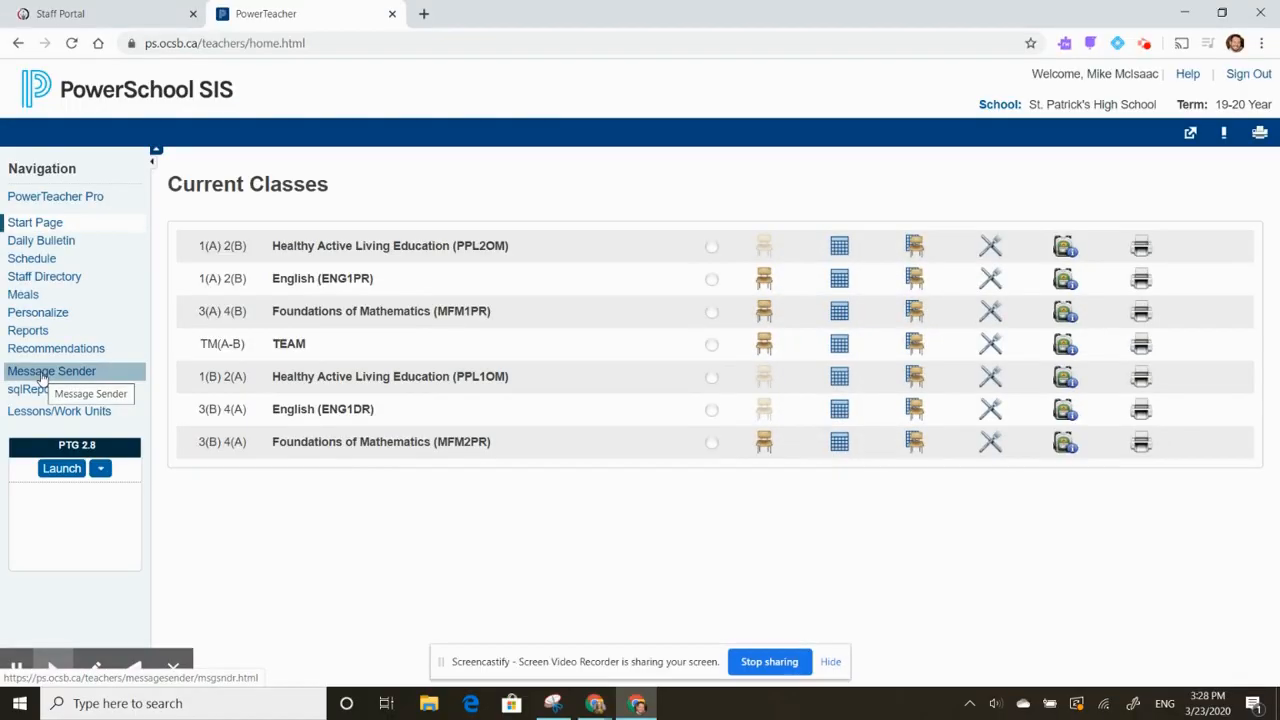
Start a New Broadcast in Message Sender with type Teacher to Parent Messaging
click(52, 370)
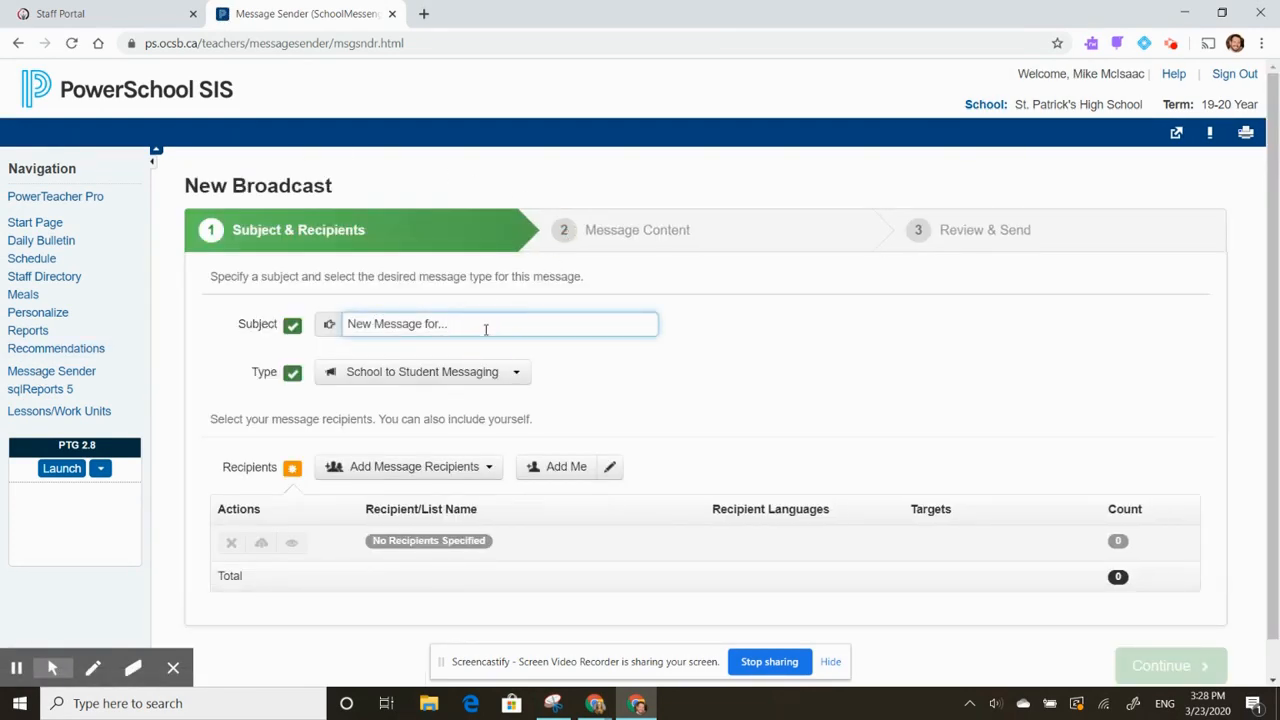
click(516, 370)
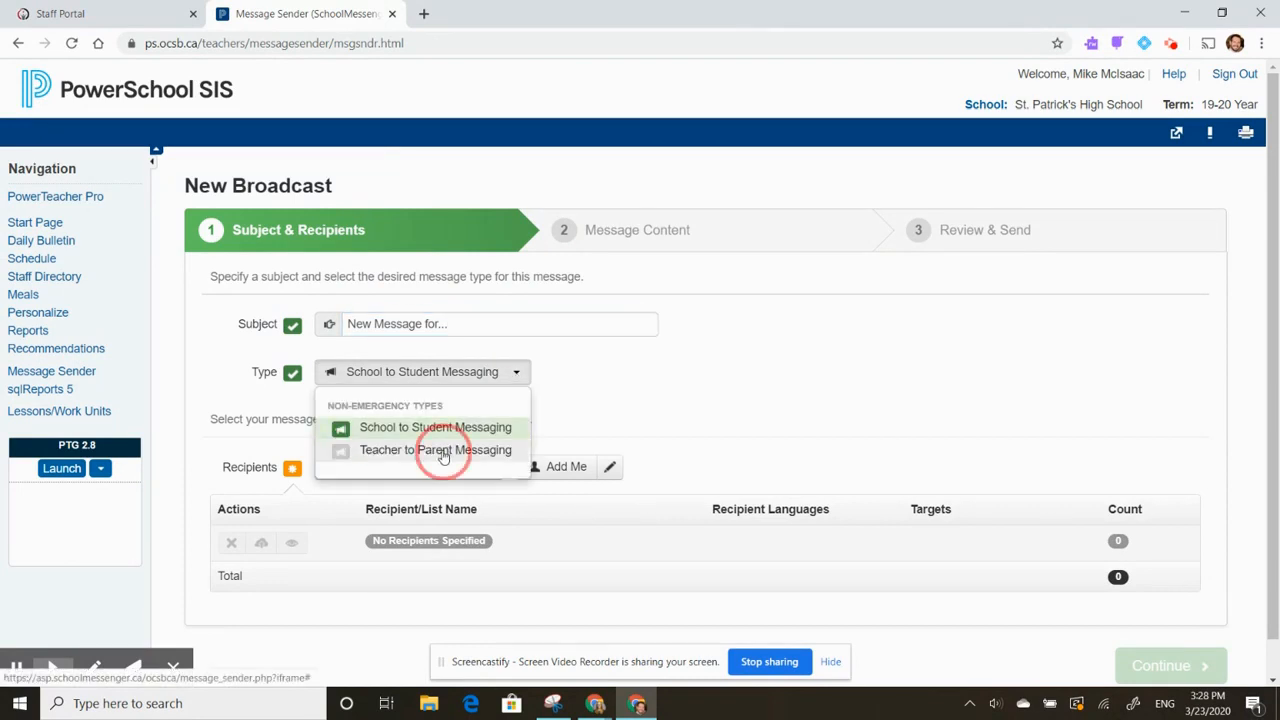
click(436, 448)
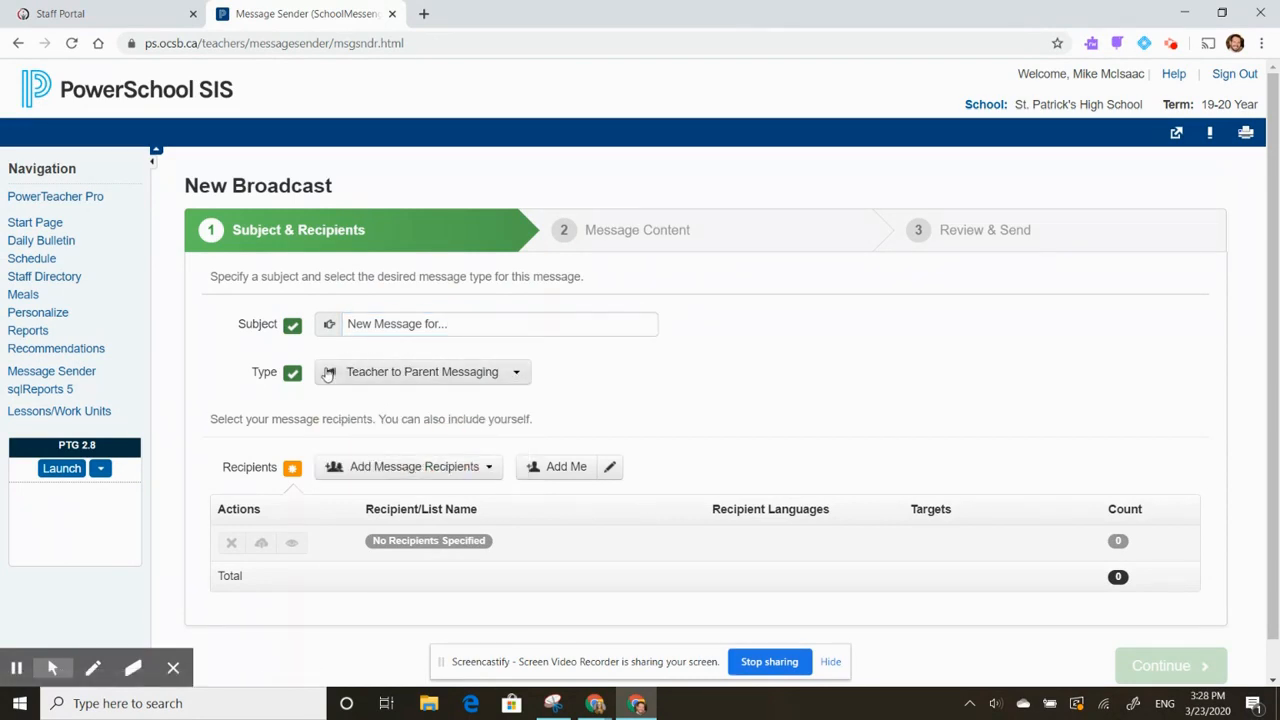
scroll(down, 3)
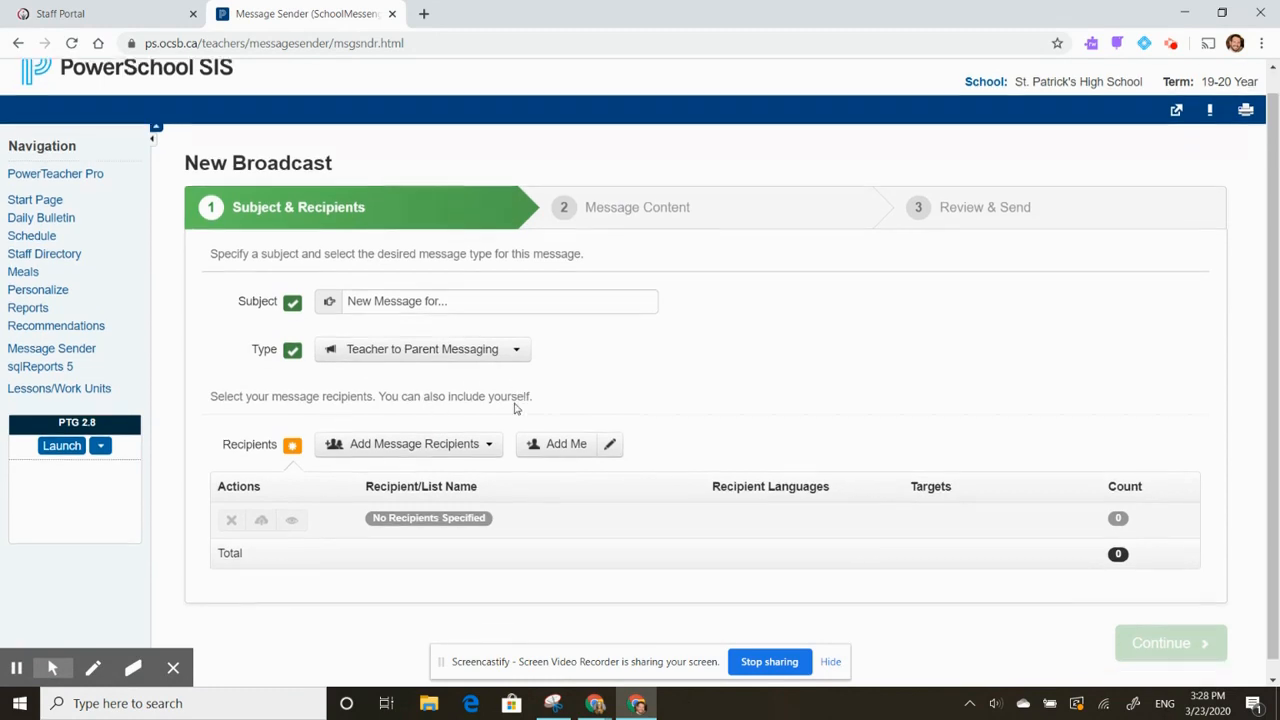
click(414, 444)
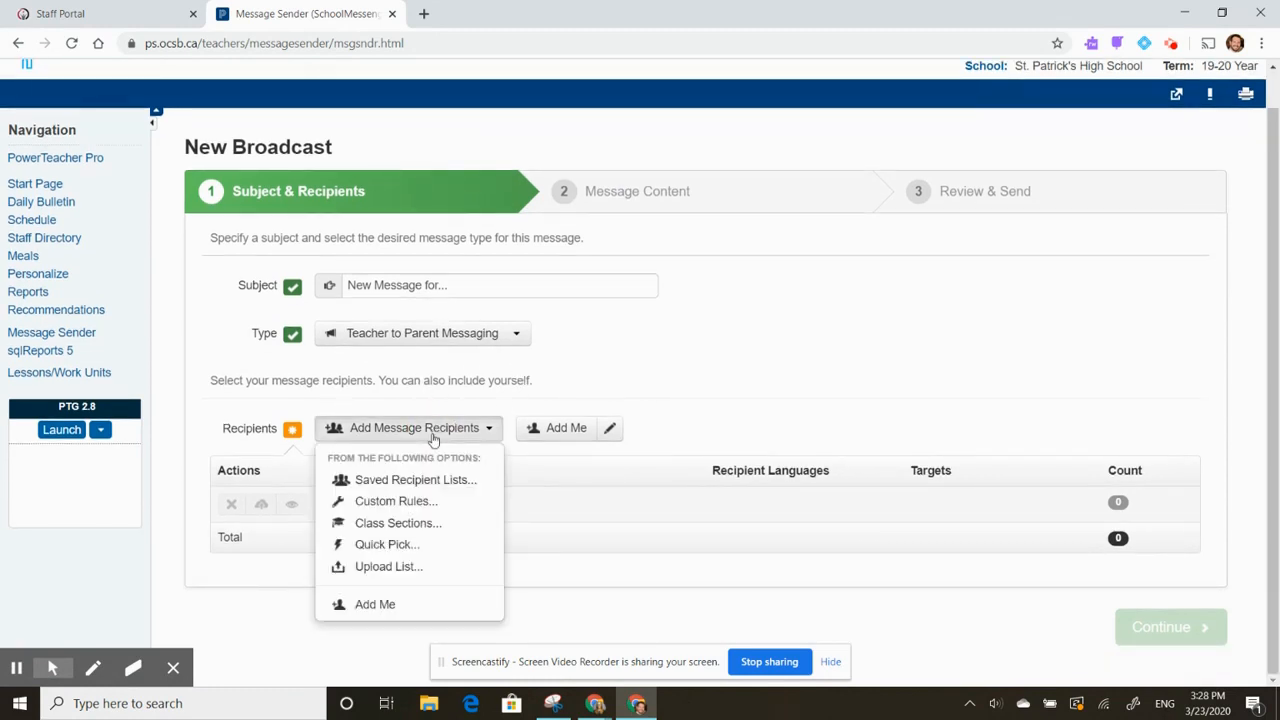
Add the English (ENG1PR) section at St. Patrick's High School as recipients and continue
click(396, 522)
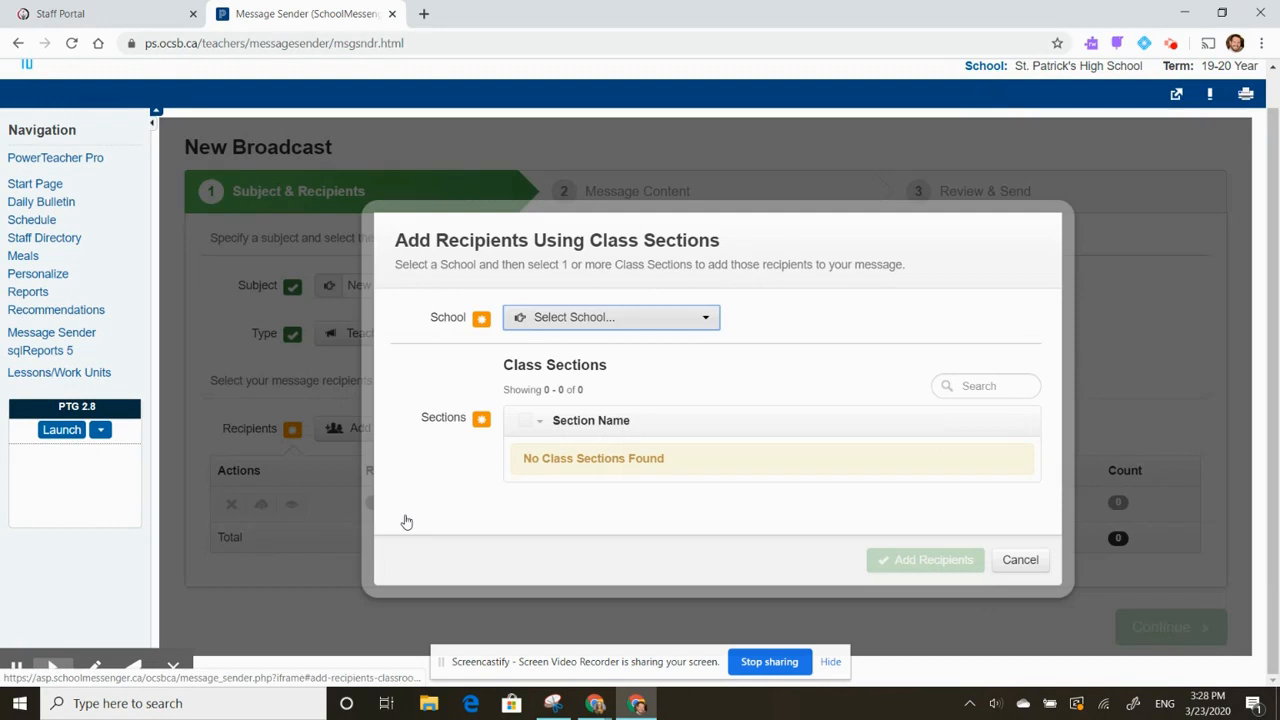
click(610, 316)
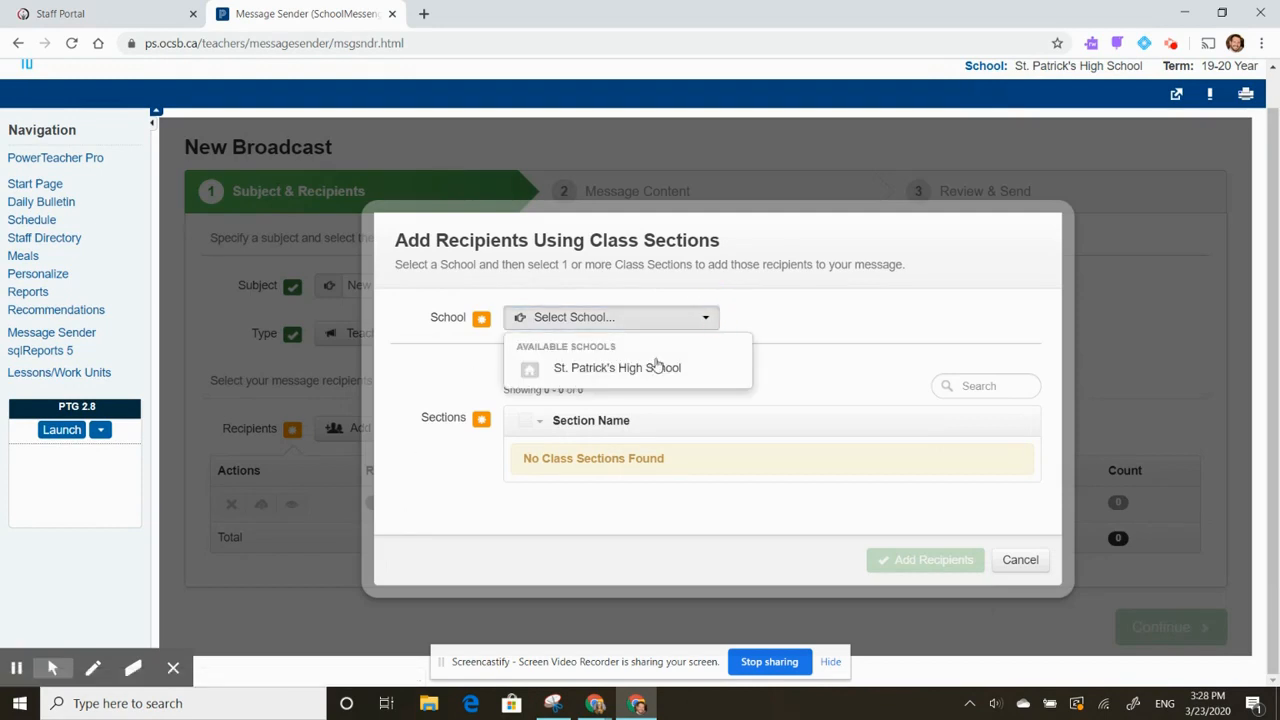
click(616, 368)
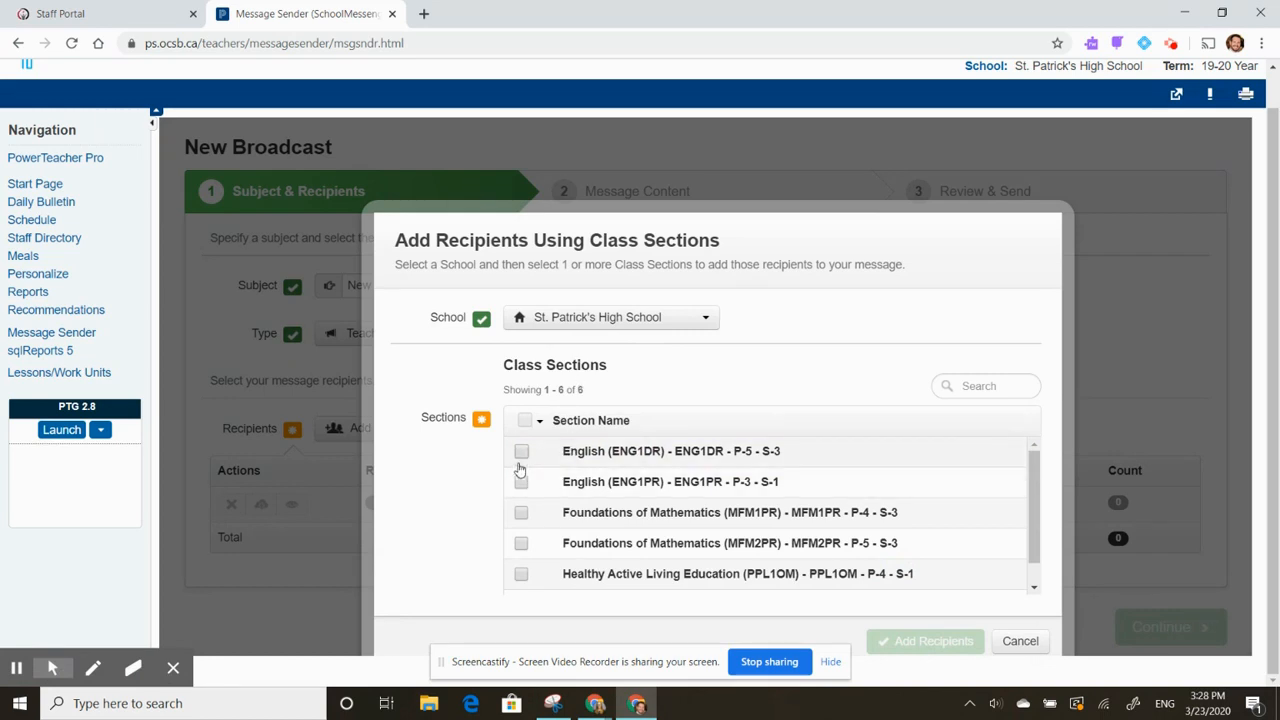
click(520, 480)
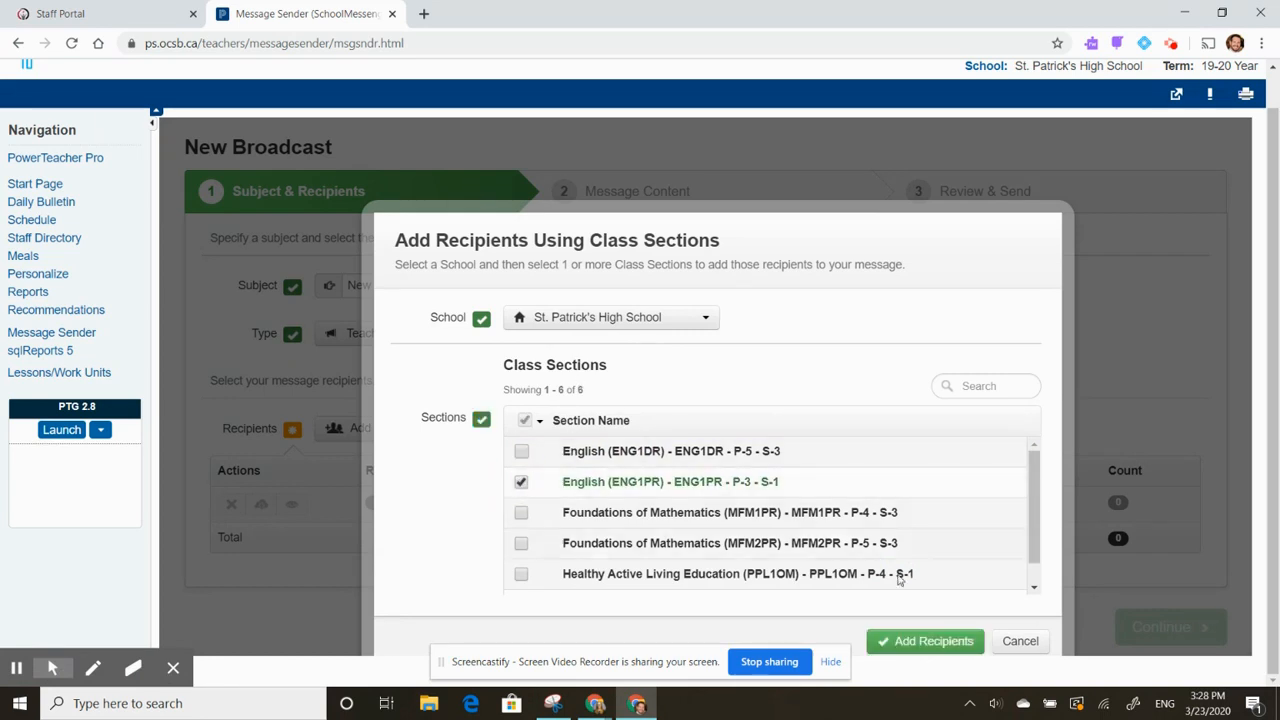
click(924, 640)
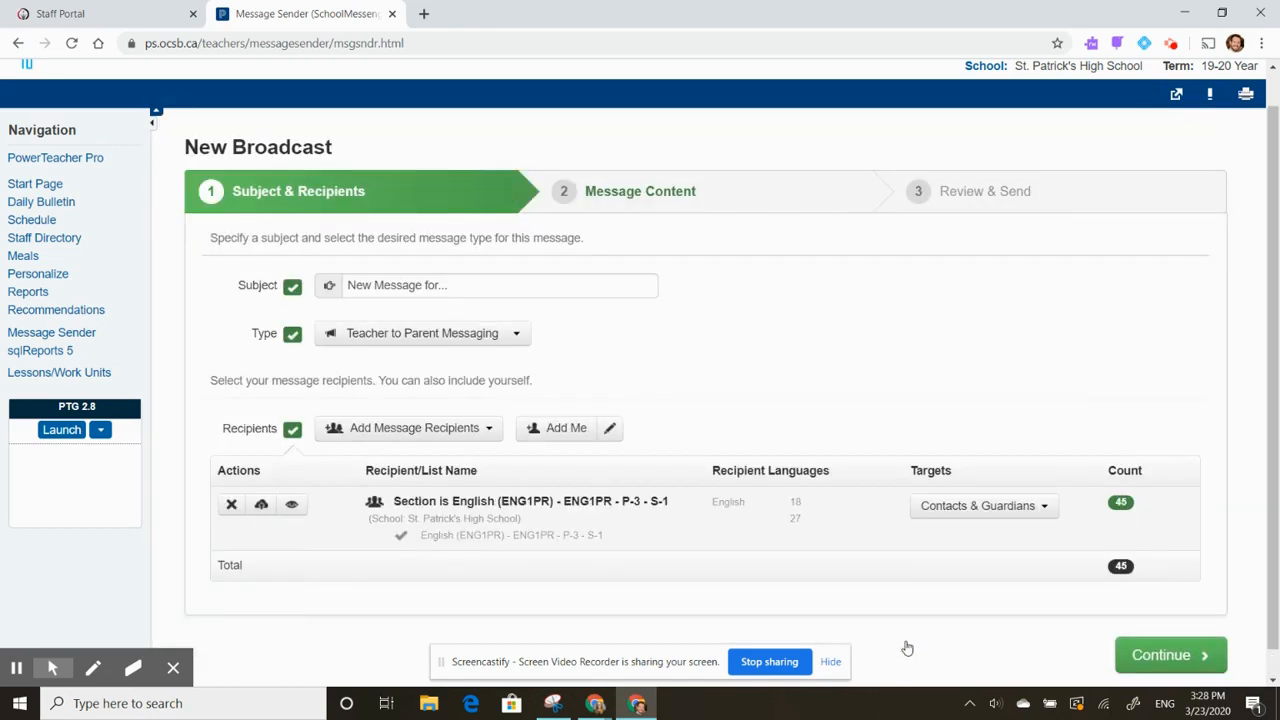
mouse_move(1058, 530)
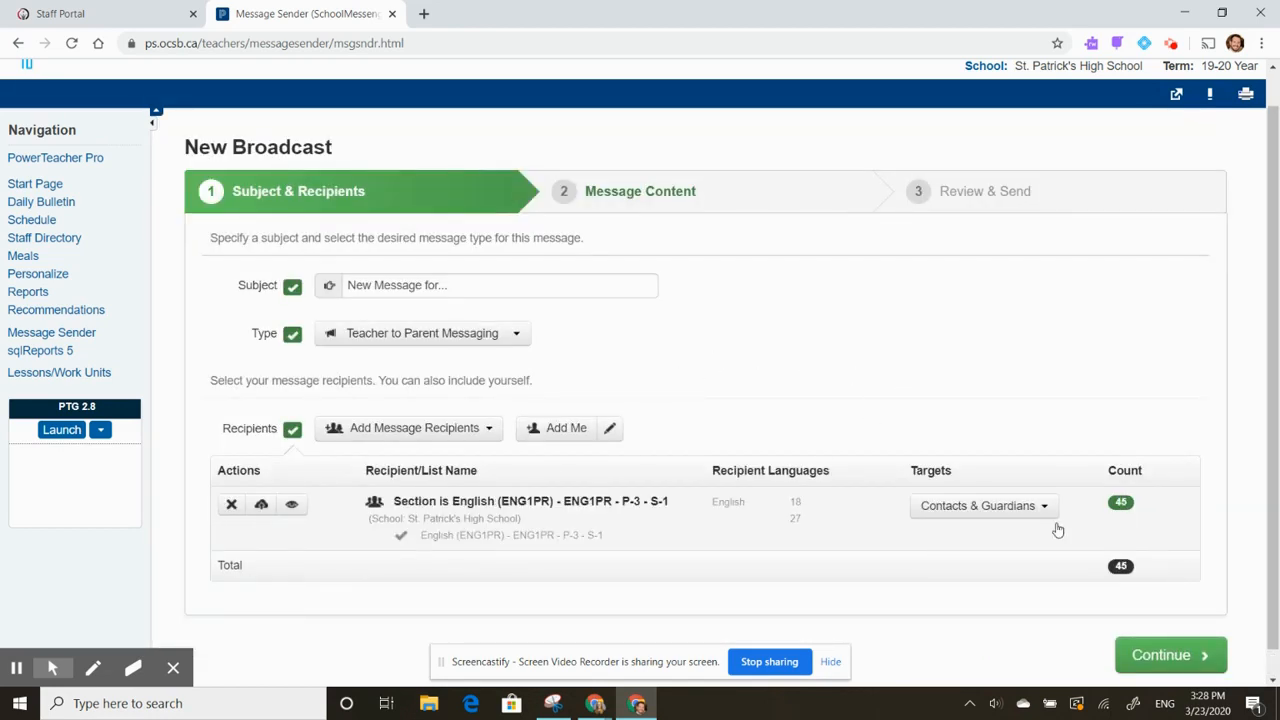
click(1160, 654)
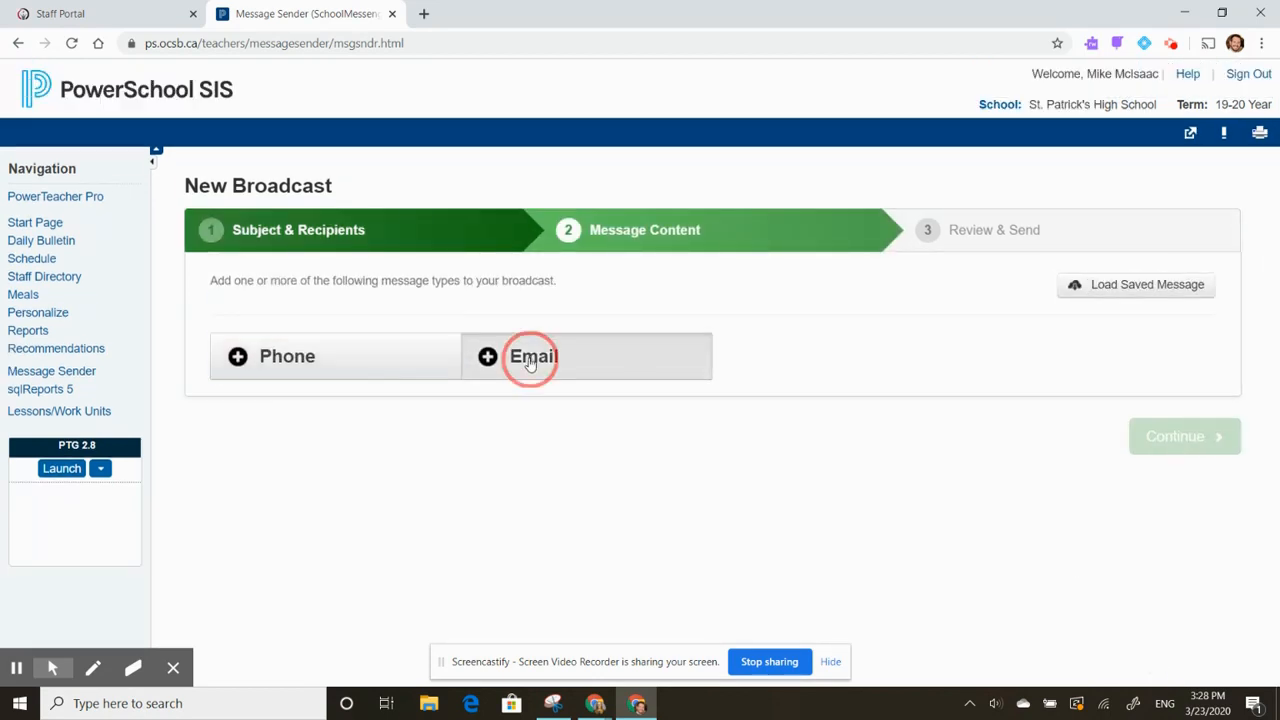
Add an email message with subject 'Welcome back after March Break!'
click(532, 356)
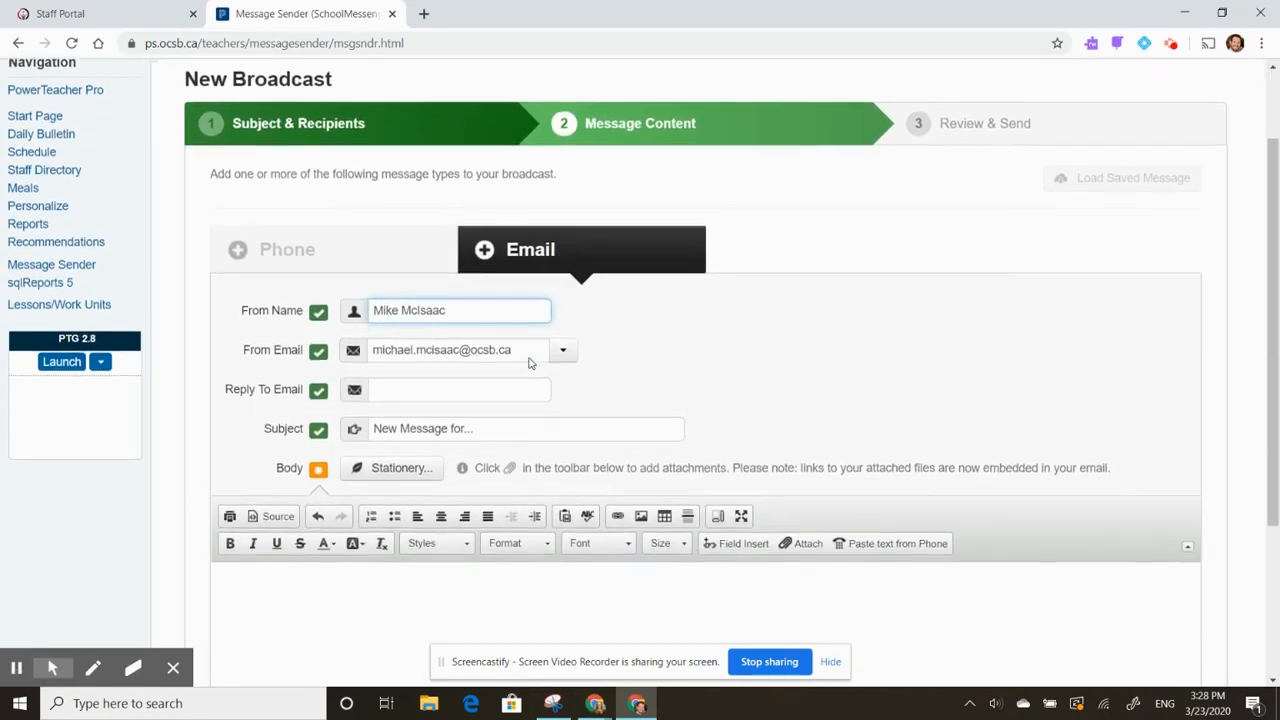
scroll(down, 3)
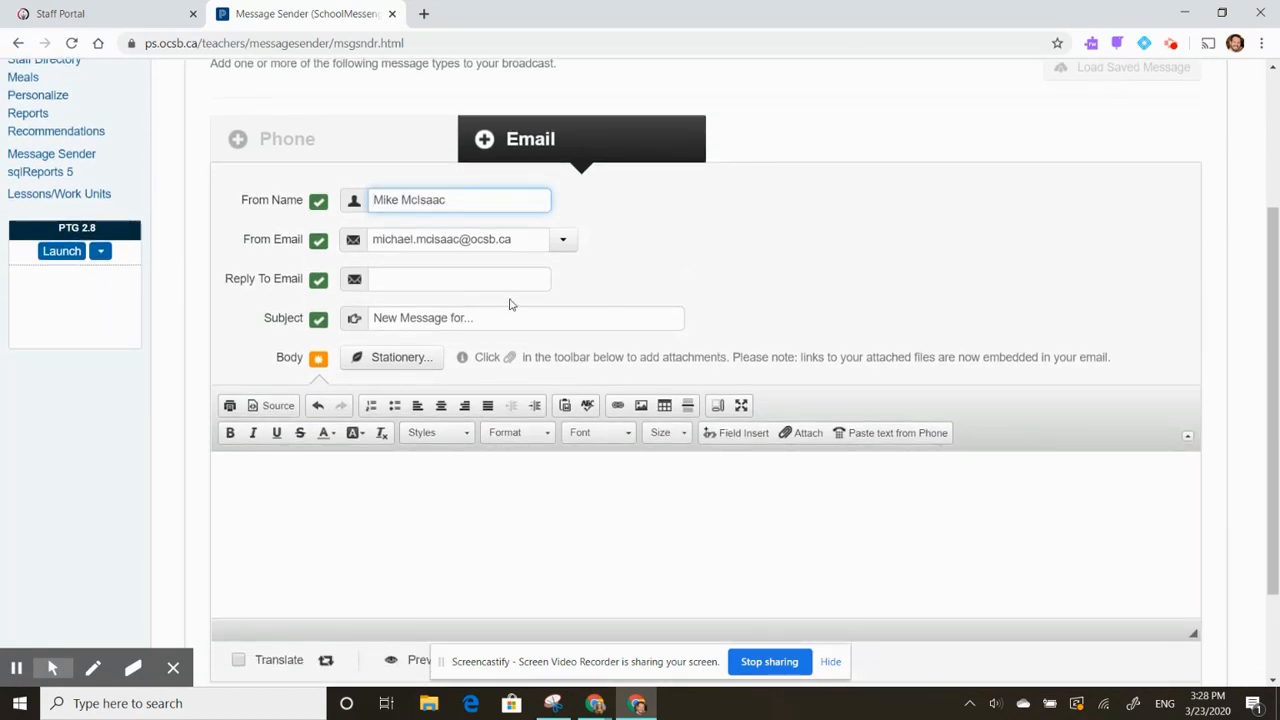
click(520, 318)
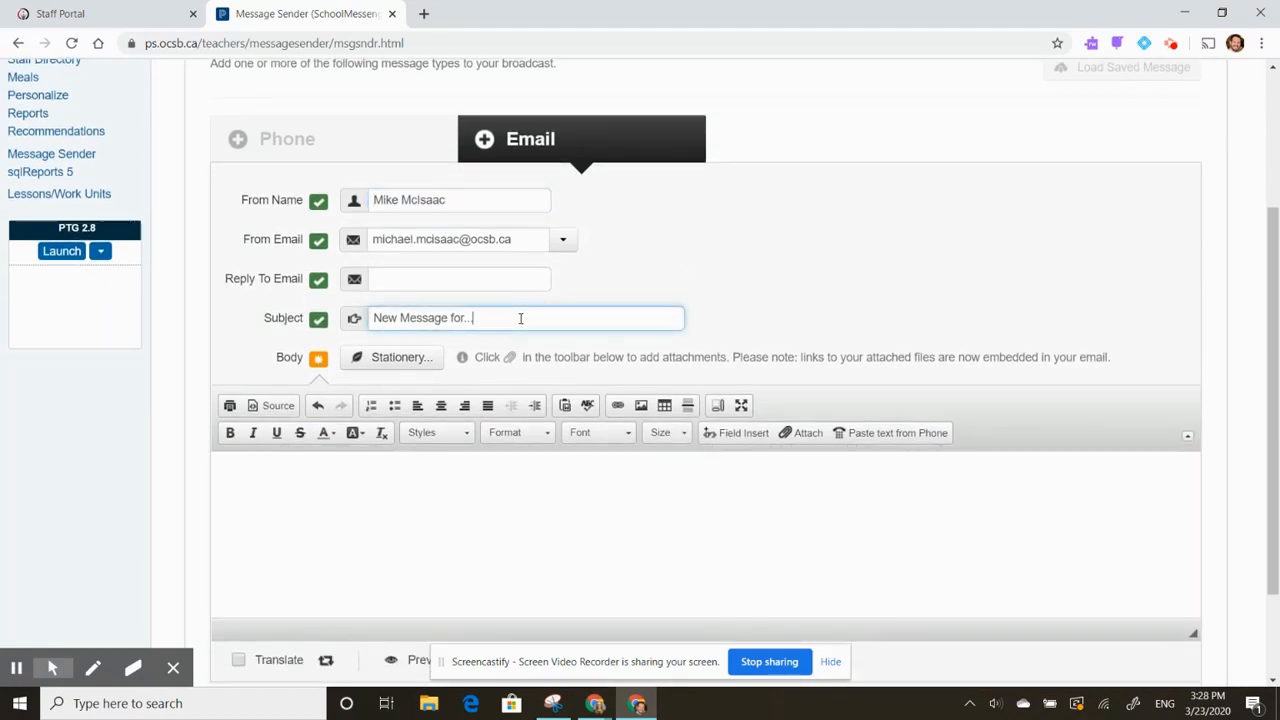
double_click(420, 316)
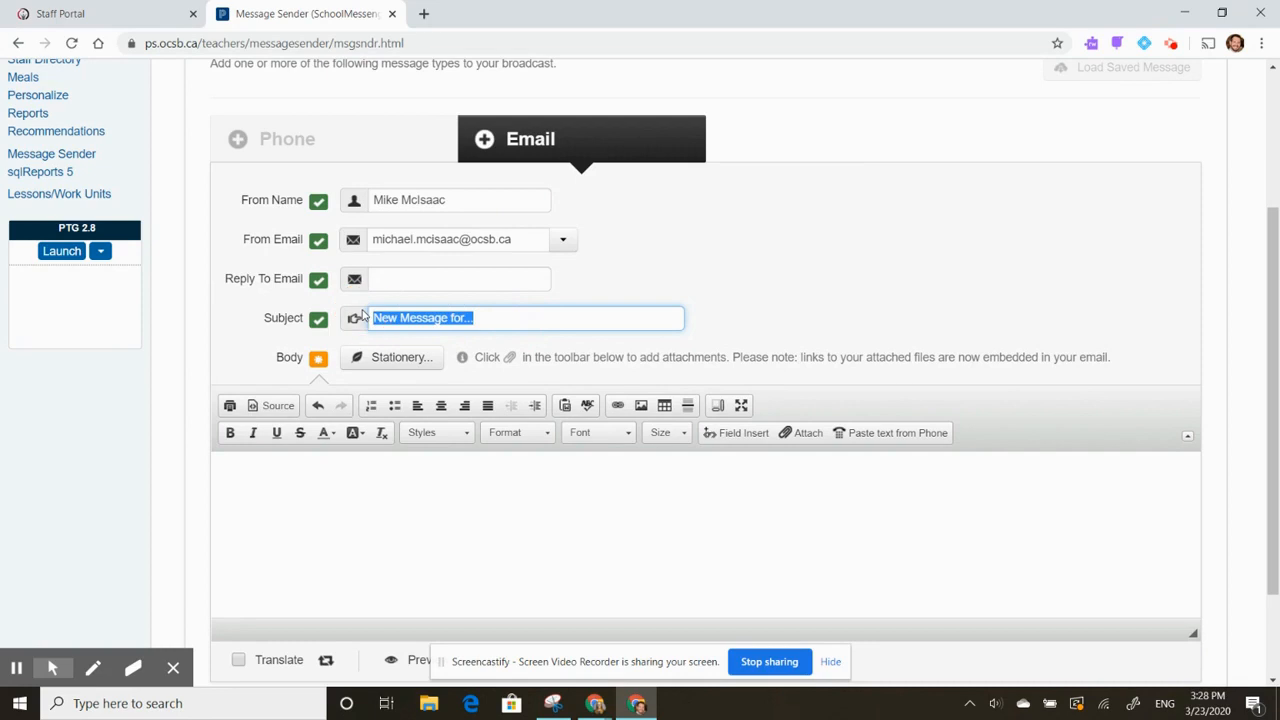
text(Welcome back after M)
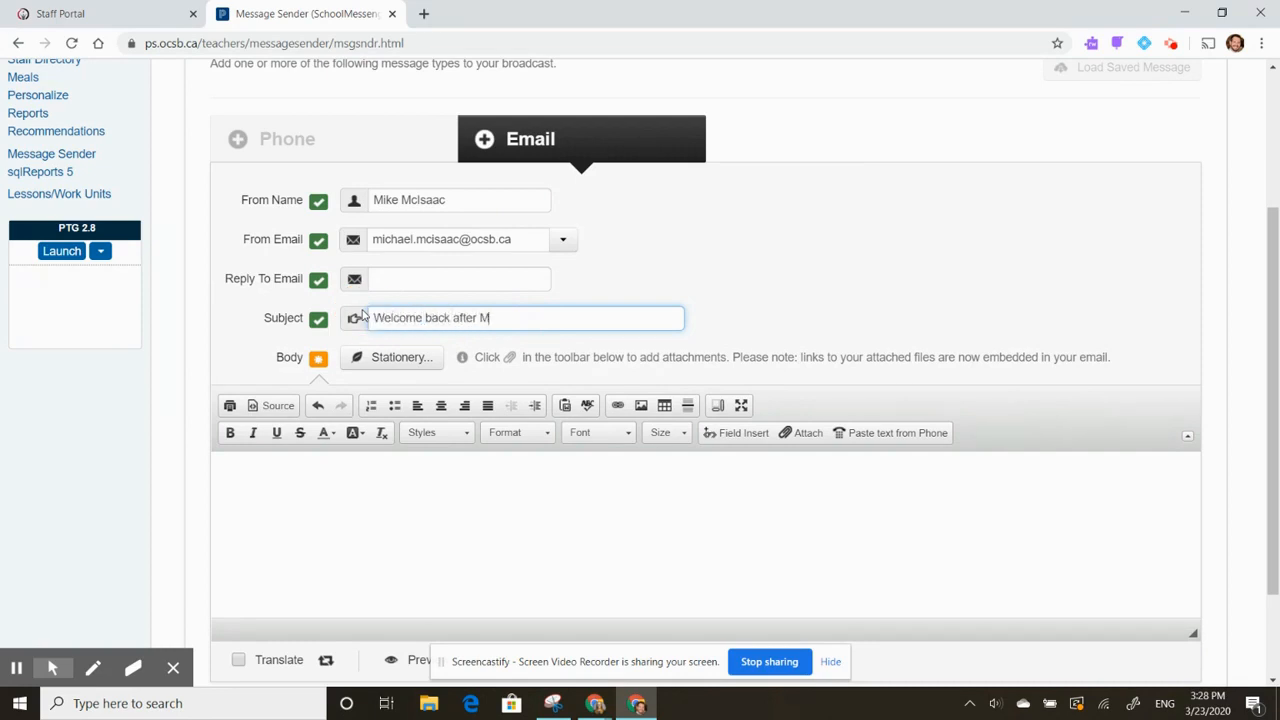
text(arch Break!)
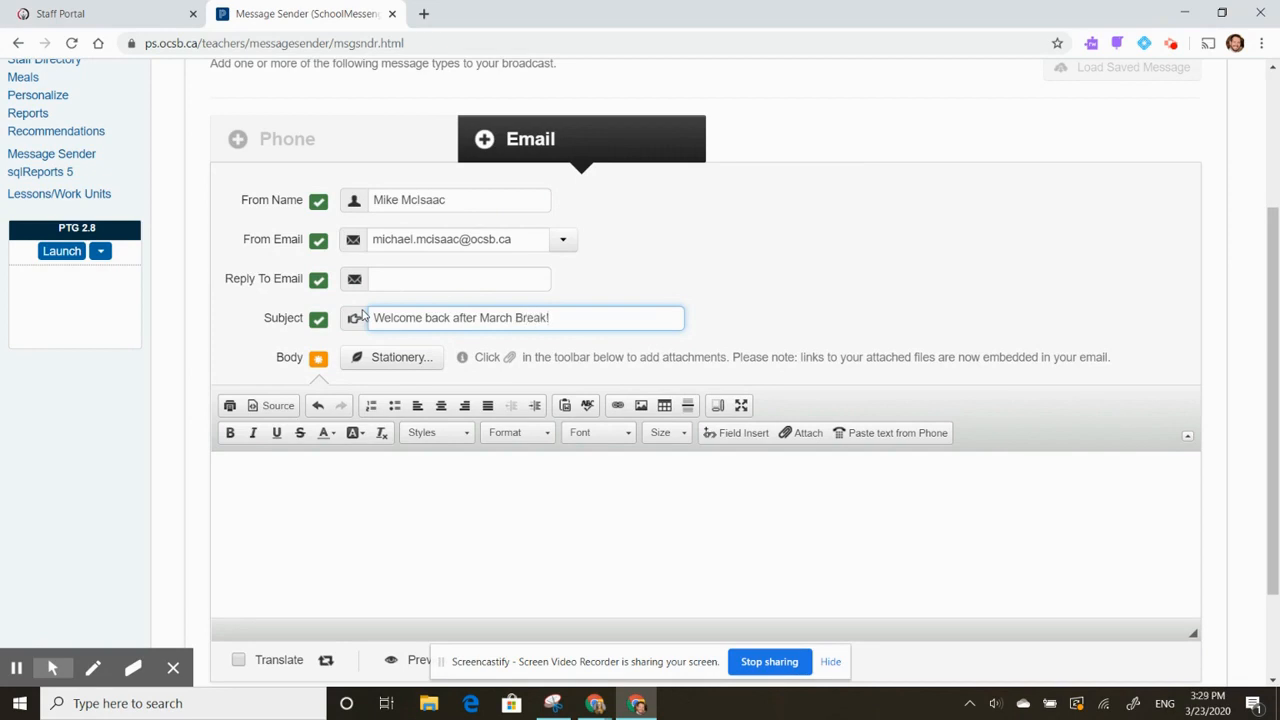
Write the email body greeting starting 'Hi Parents...'
text(Hi Parent)
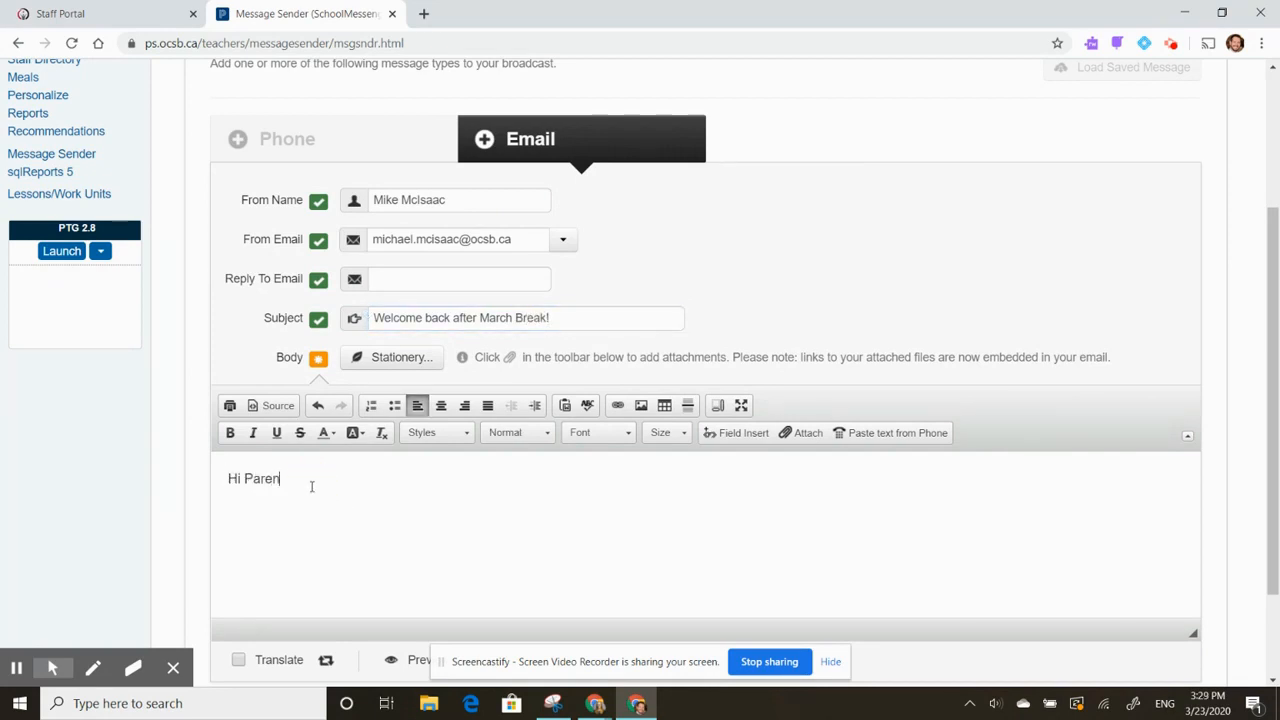
text(ts...)
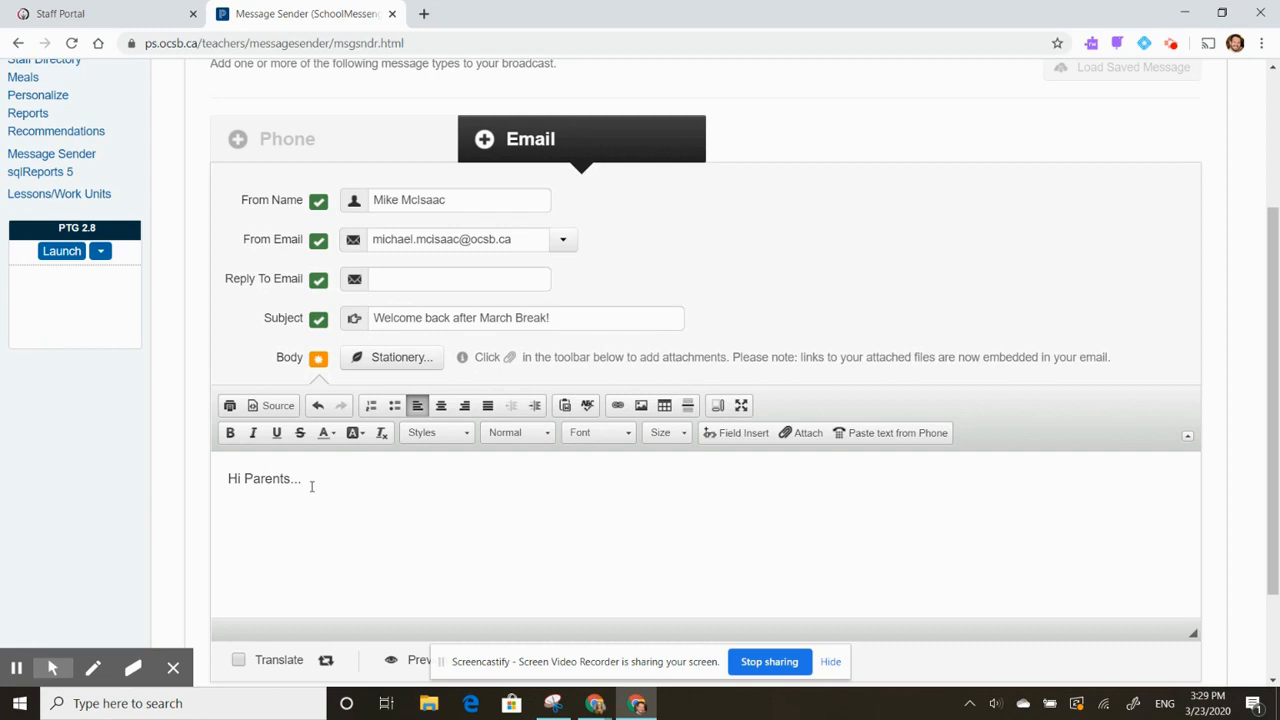
scroll(down, 3)
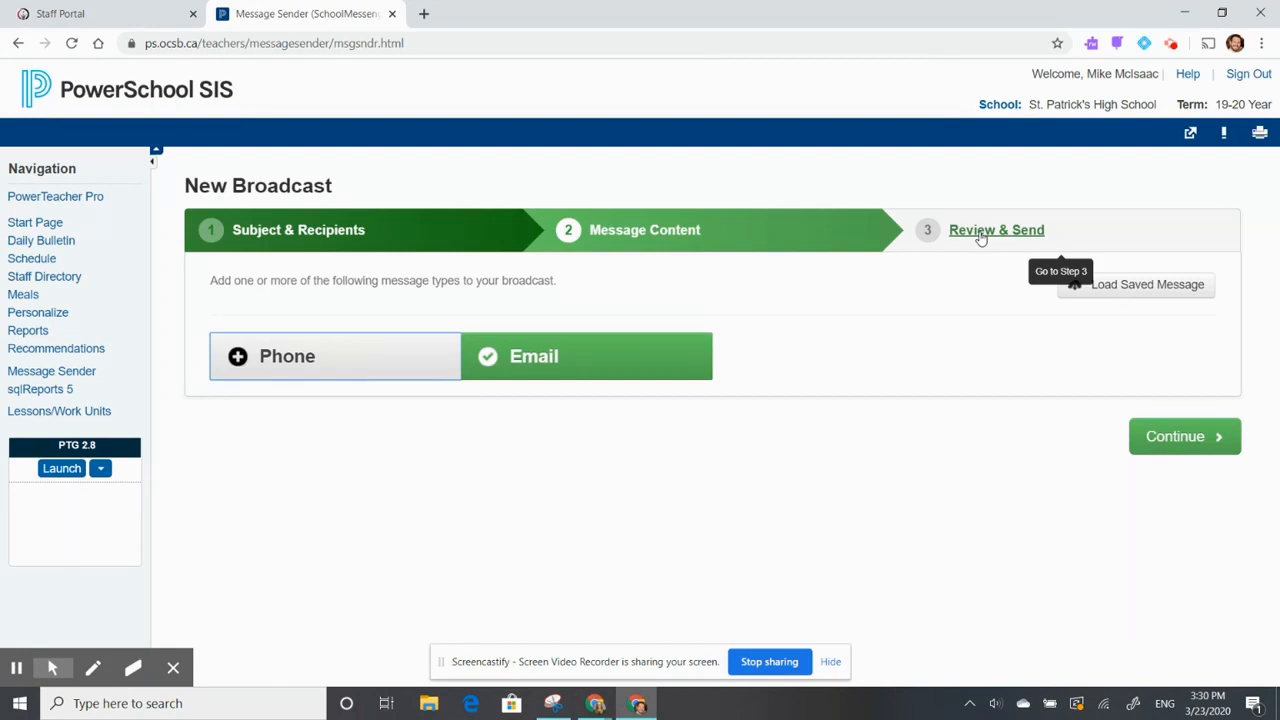
Move to Review & Send and reveal the Send Now and Schedule to Send Later buttons
click(996, 228)
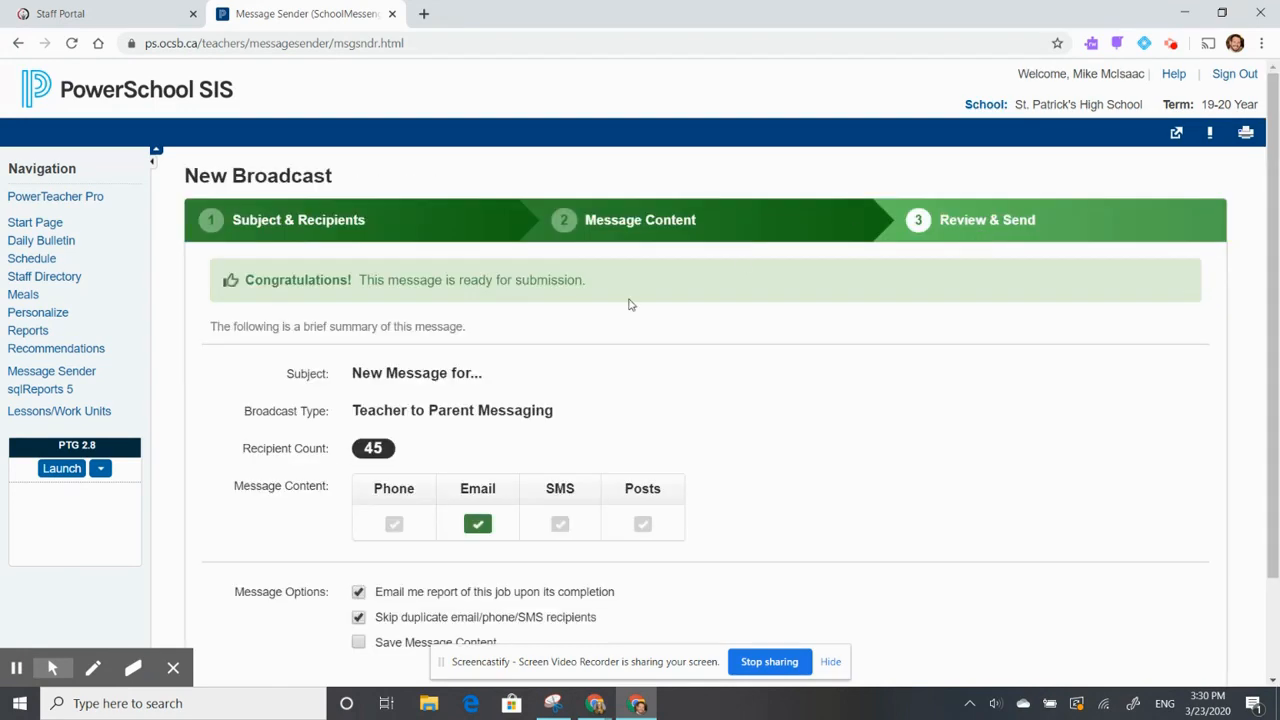
mouse_move(550, 304)
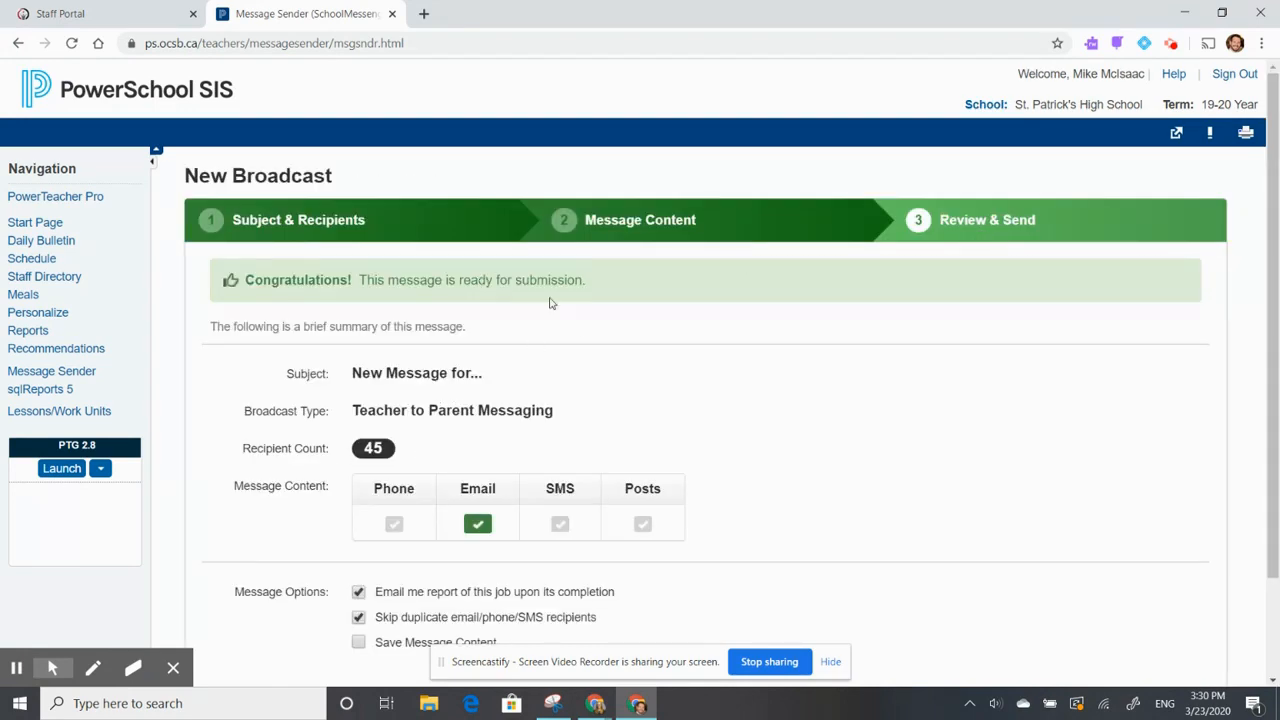
scroll(down, 3)
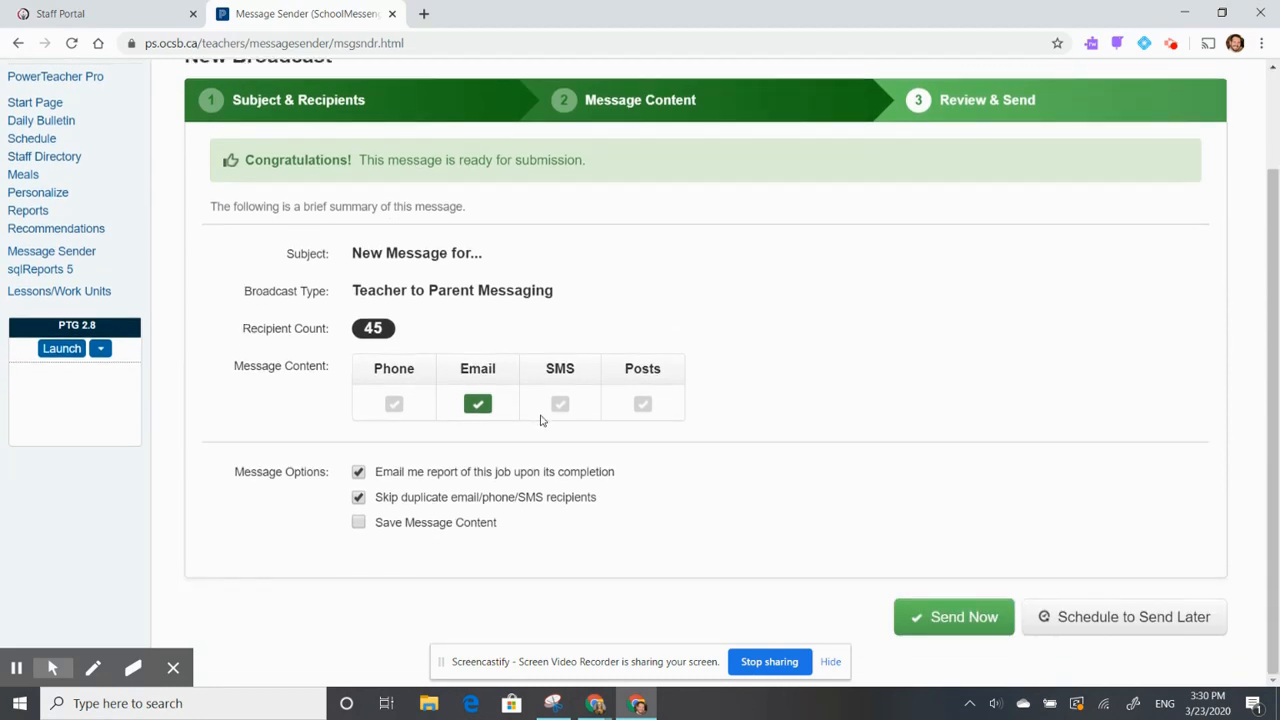
mouse_move(952, 616)
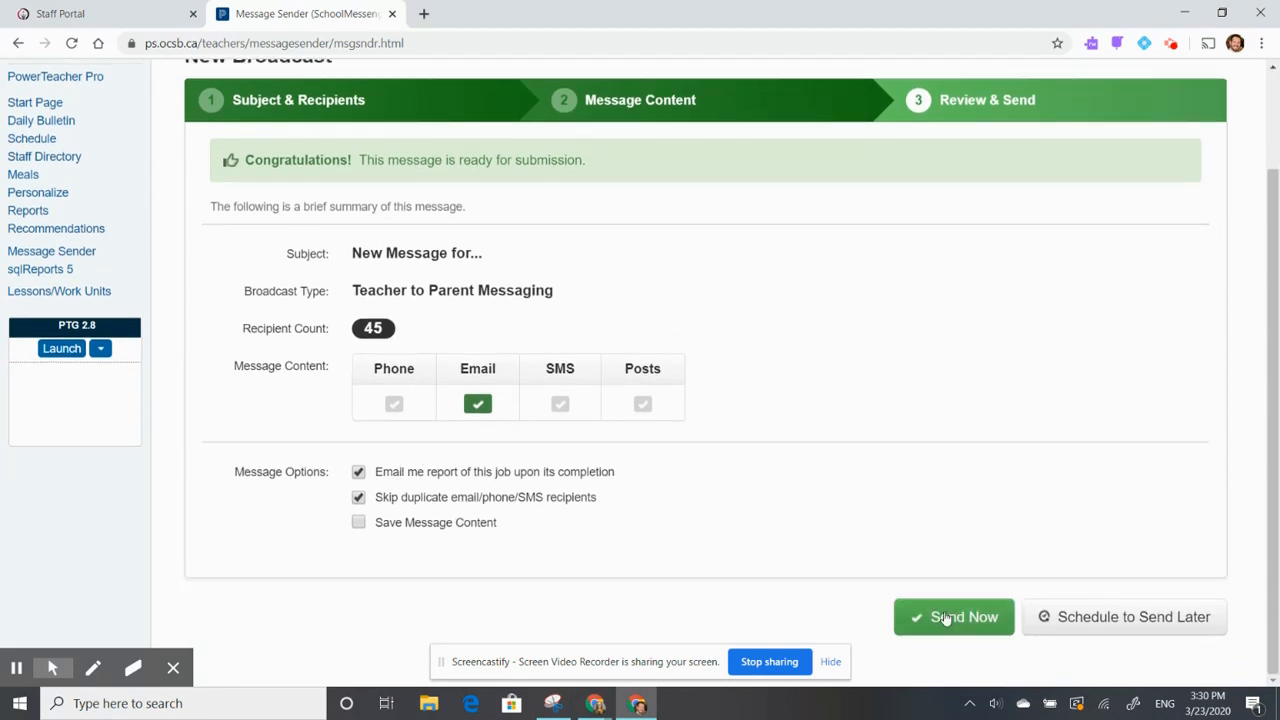
mouse_move(1124, 616)
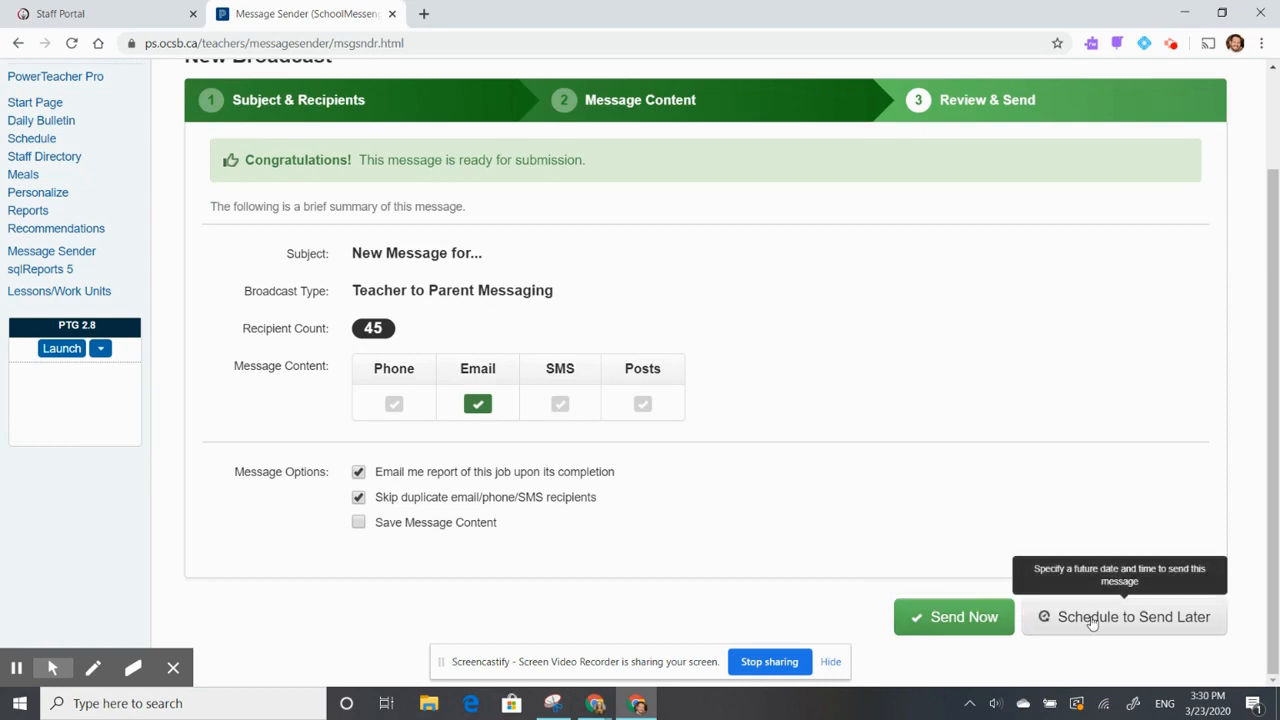